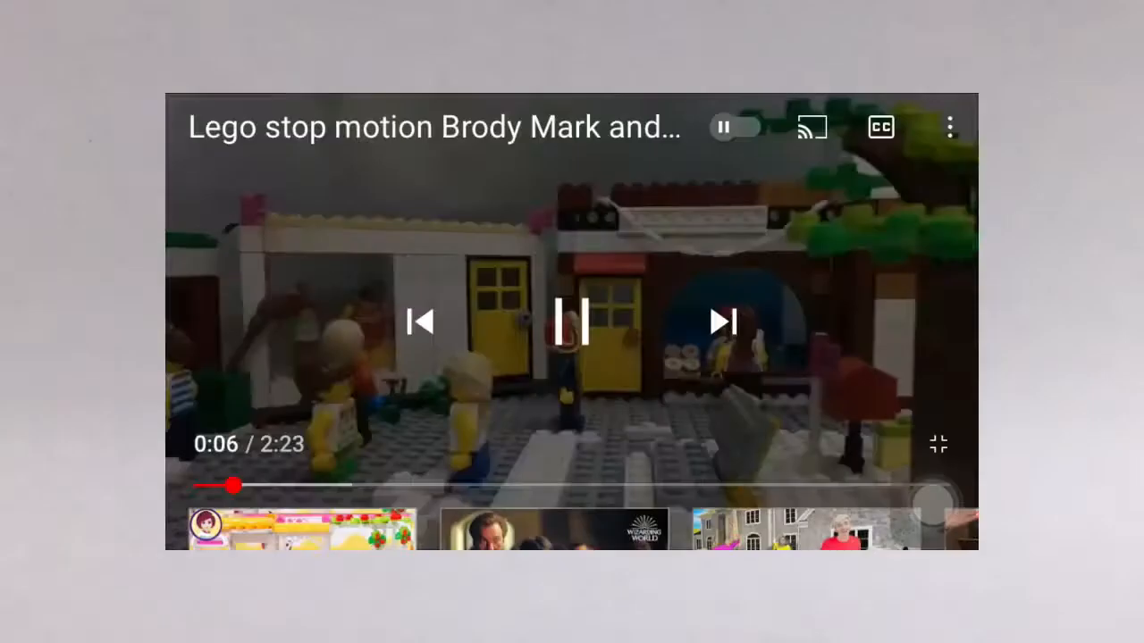
# Dismiss the player overlay so the Lego stop motion video plays unobstructed.
pyautogui.click(572, 322)
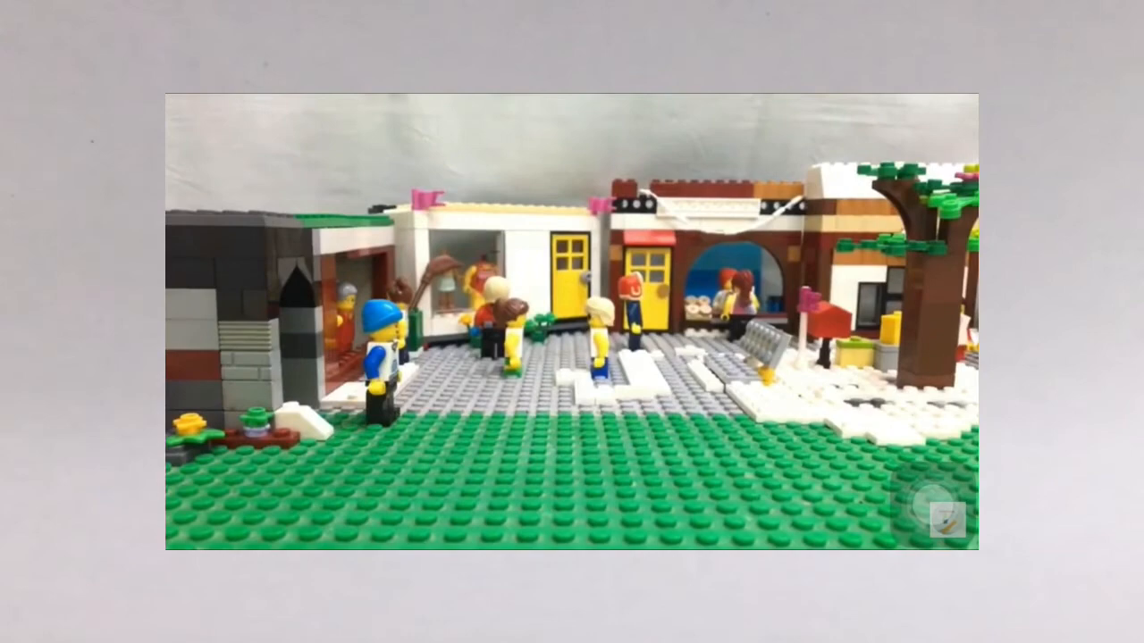